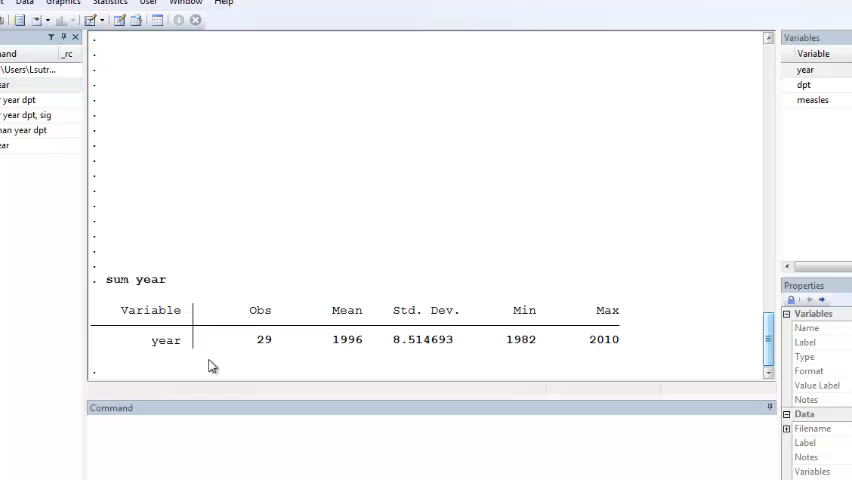
pyautogui.moveTo(518, 364)
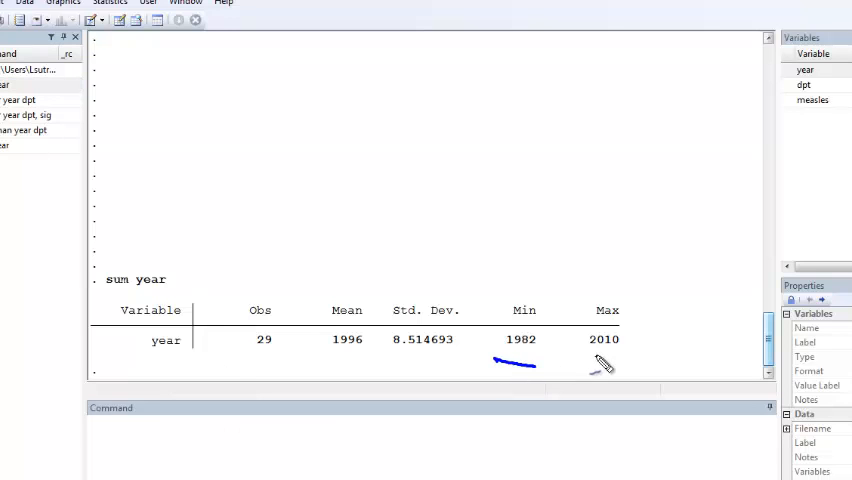
# Step: Enter year and dpt as the variables to correlate in the pwcorr dialog
pyautogui.moveTo(584, 356); pyautogui.dragTo(632, 356)
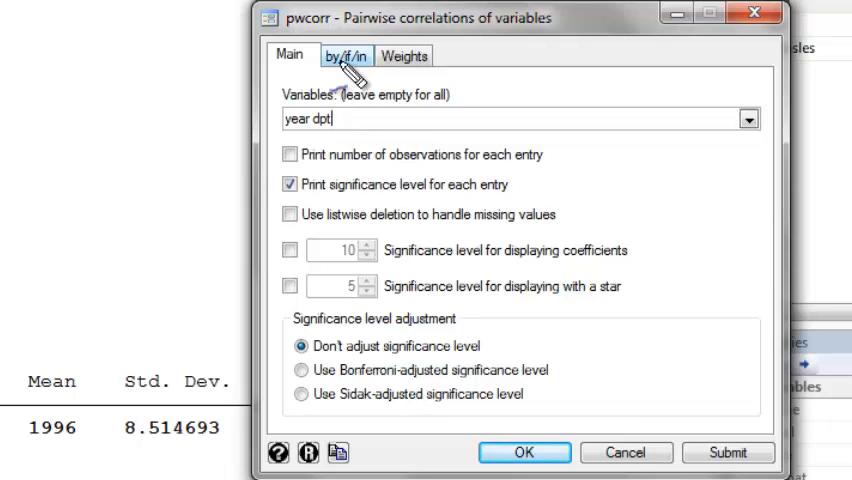
pyautogui.click(346, 56)
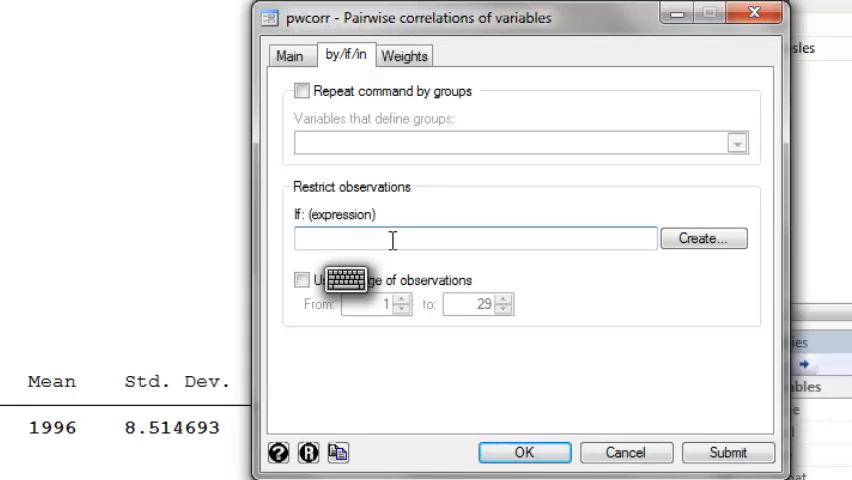
pyautogui.write('year > 1989')
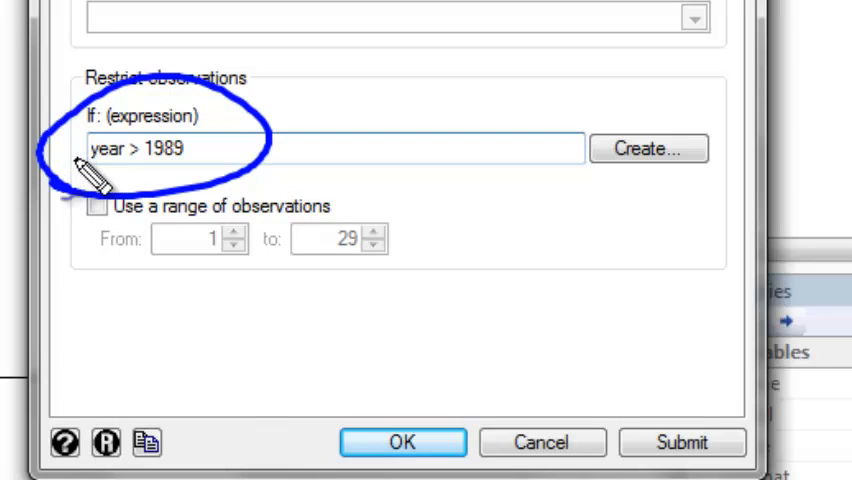
pyautogui.doubleClick(162, 148)
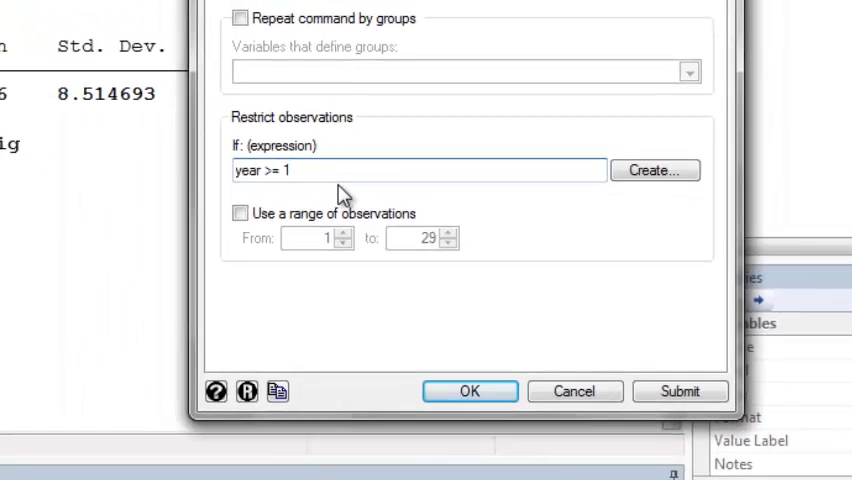
pyautogui.click(470, 392)
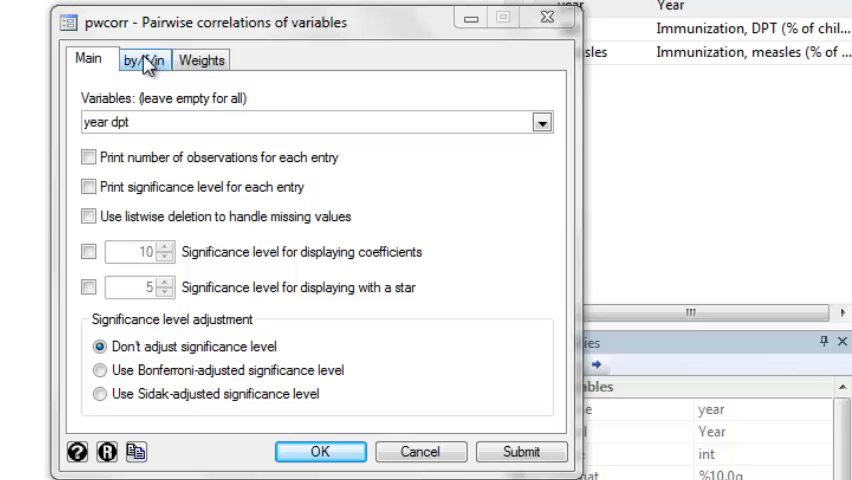
pyautogui.moveTo(156, 68)
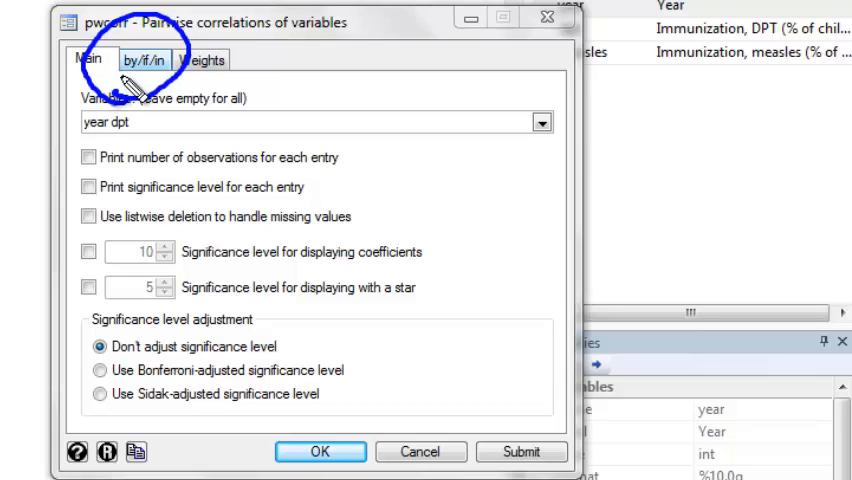
# Step: Restrict the correlation with If condition year >= 1990 & year <= 1999 and run it
pyautogui.click(144, 60)
pyautogui.write('year >= 1990')
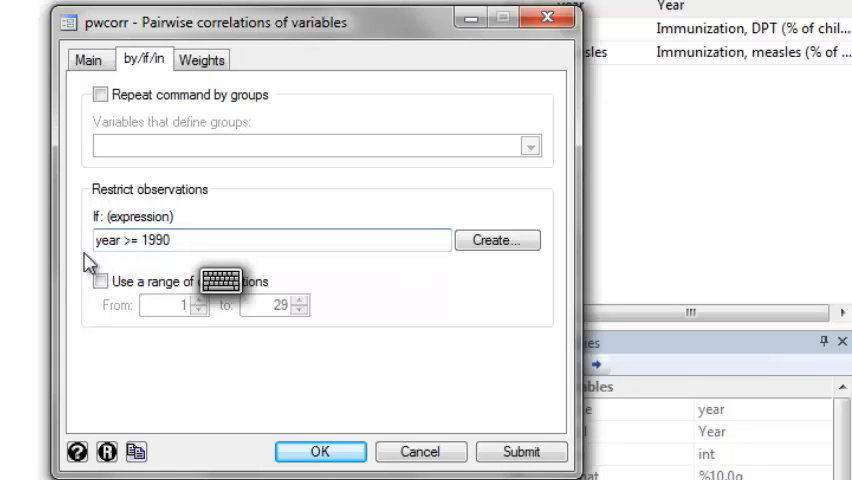
pyautogui.write('|')
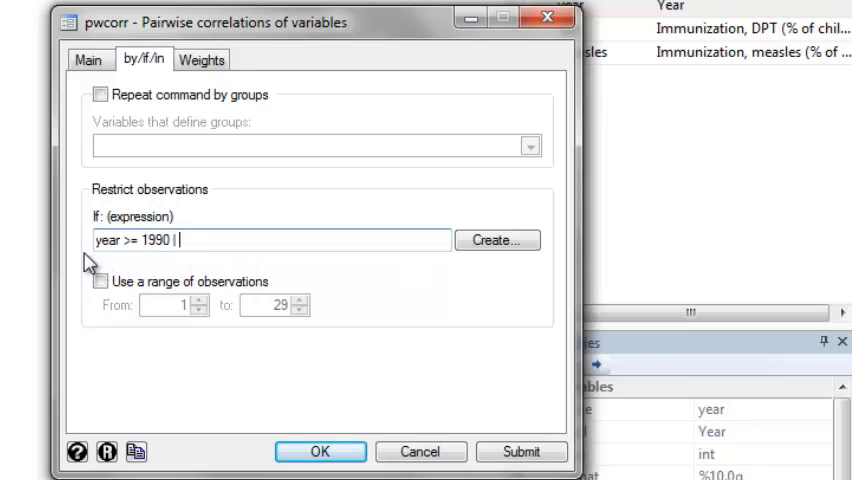
pyautogui.write('&')
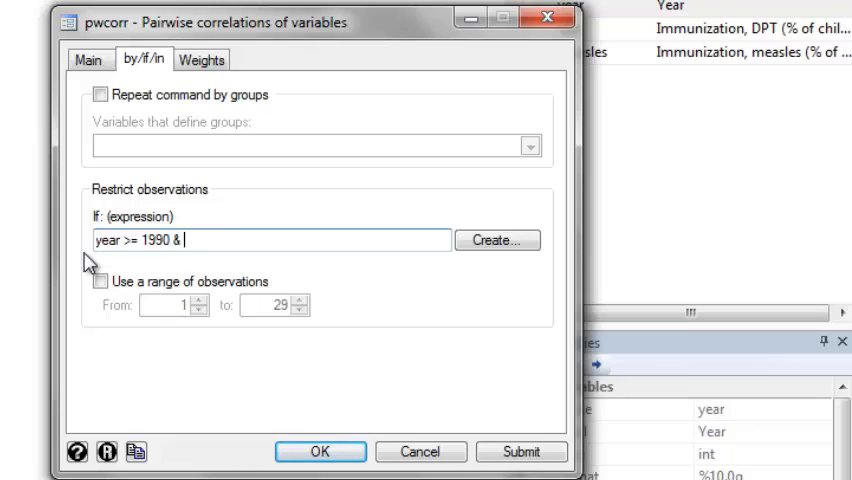
pyautogui.write('year <=')
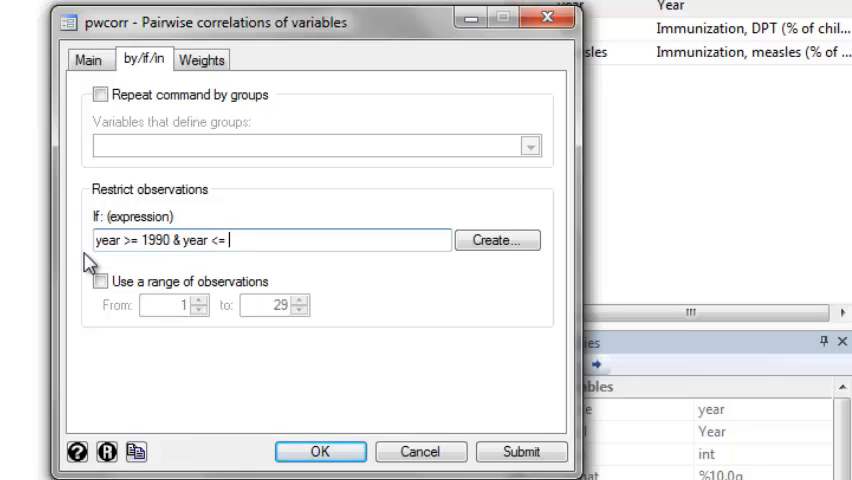
pyautogui.write('1999')
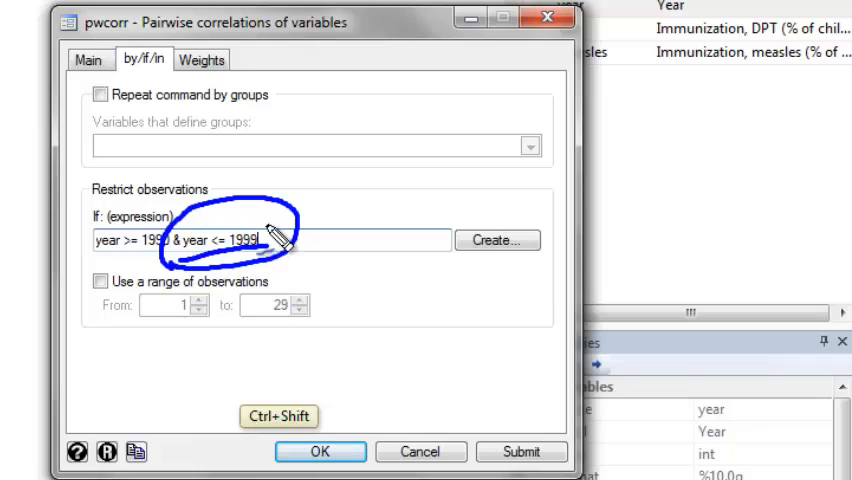
pyautogui.click(88, 60)
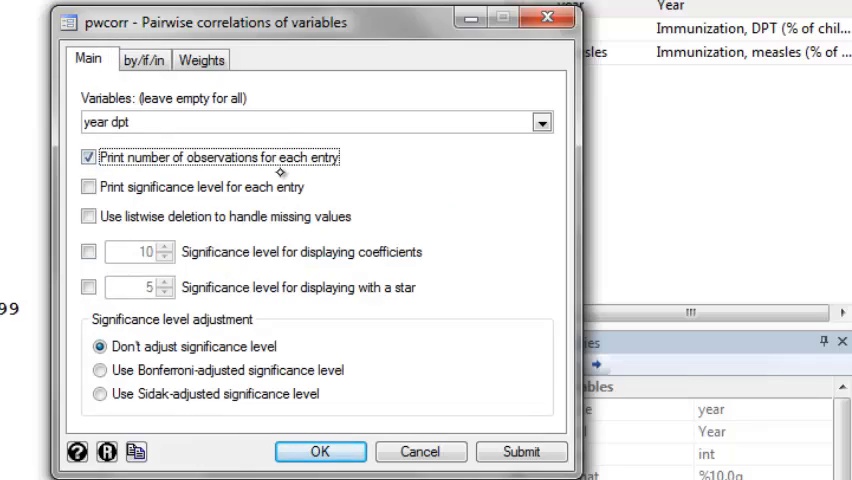
# Step: Rerun the 1990–1999 correlation with observation counts (10), then unrestricted over all 29 observations
pyautogui.click(520, 452)
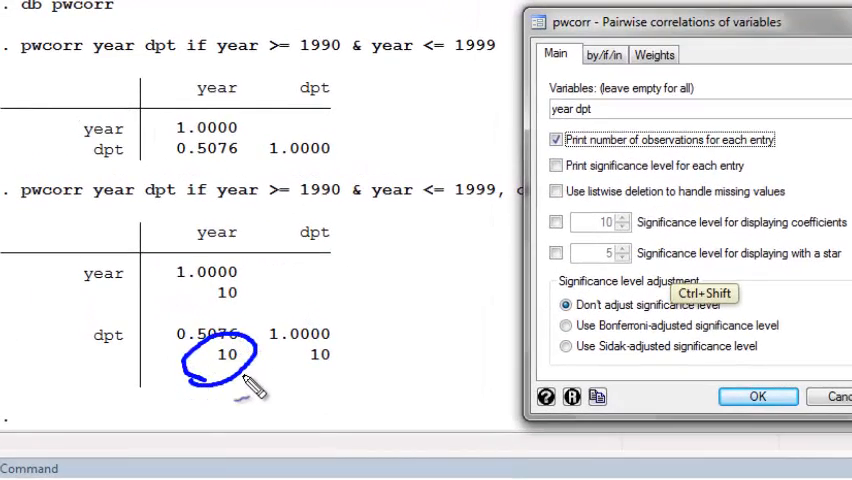
pyautogui.click(756, 396)
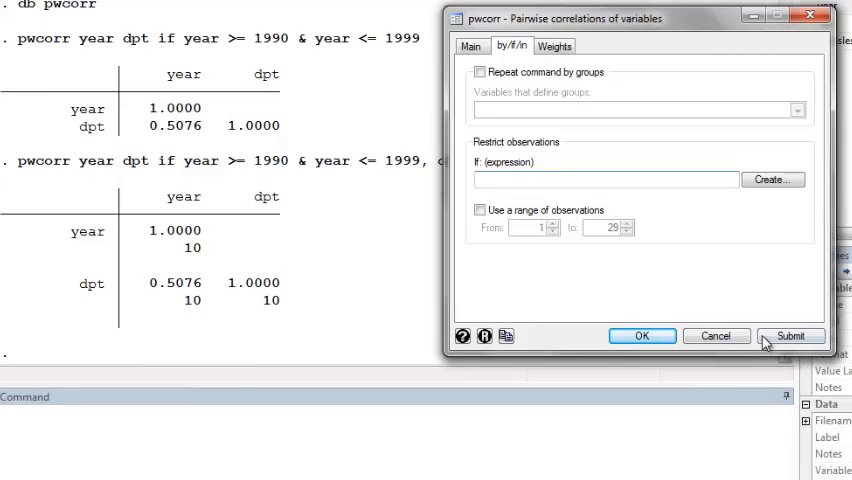
pyautogui.click(790, 336)
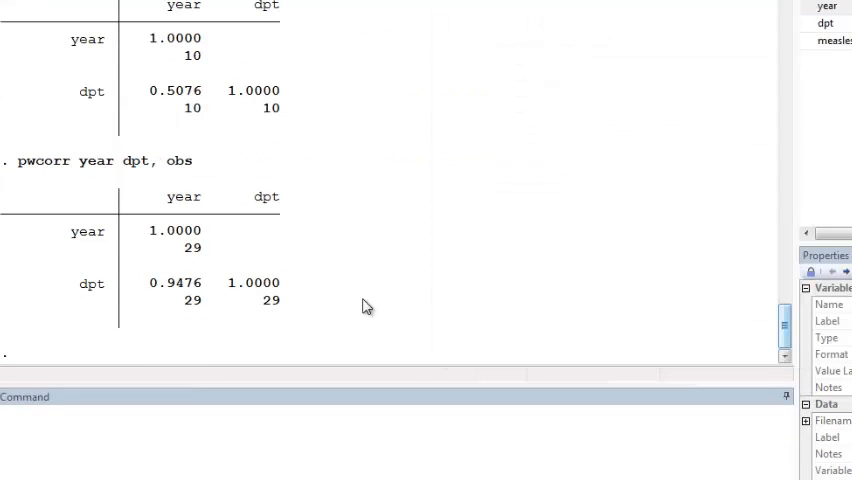